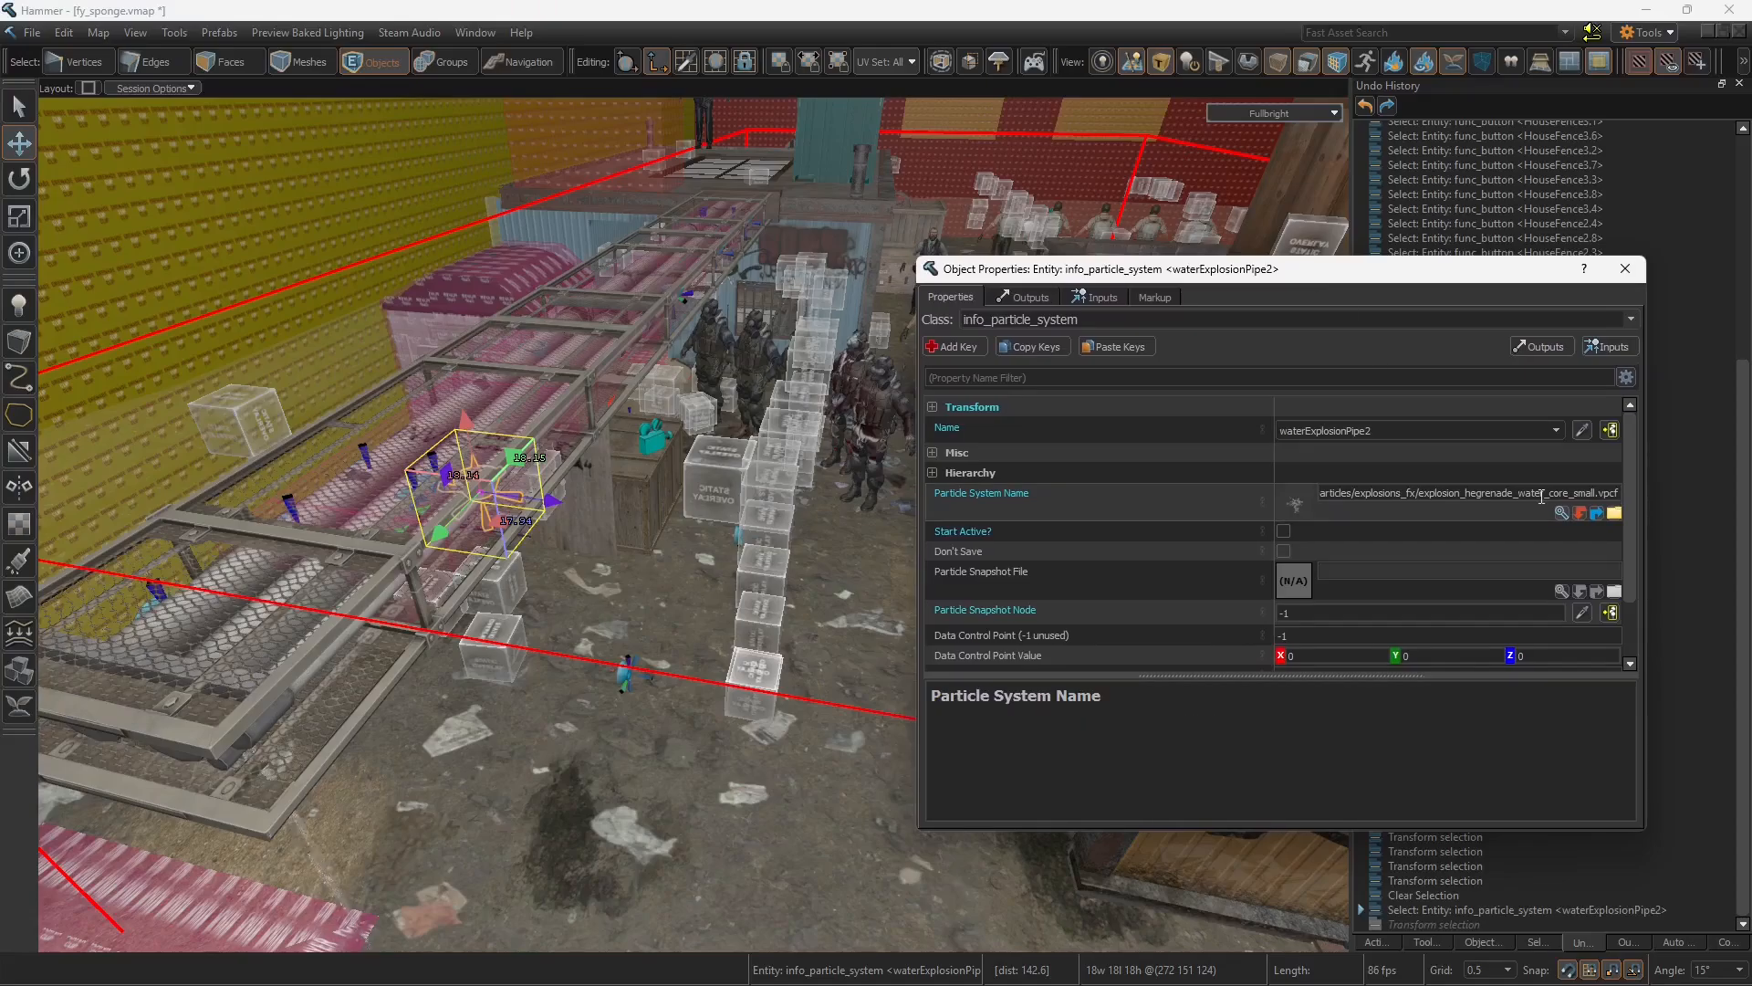
- Pick explosion_hegrenade_water_core_small.vpcf from the water-filtered assets as the Particle System Name
click(1560, 513)
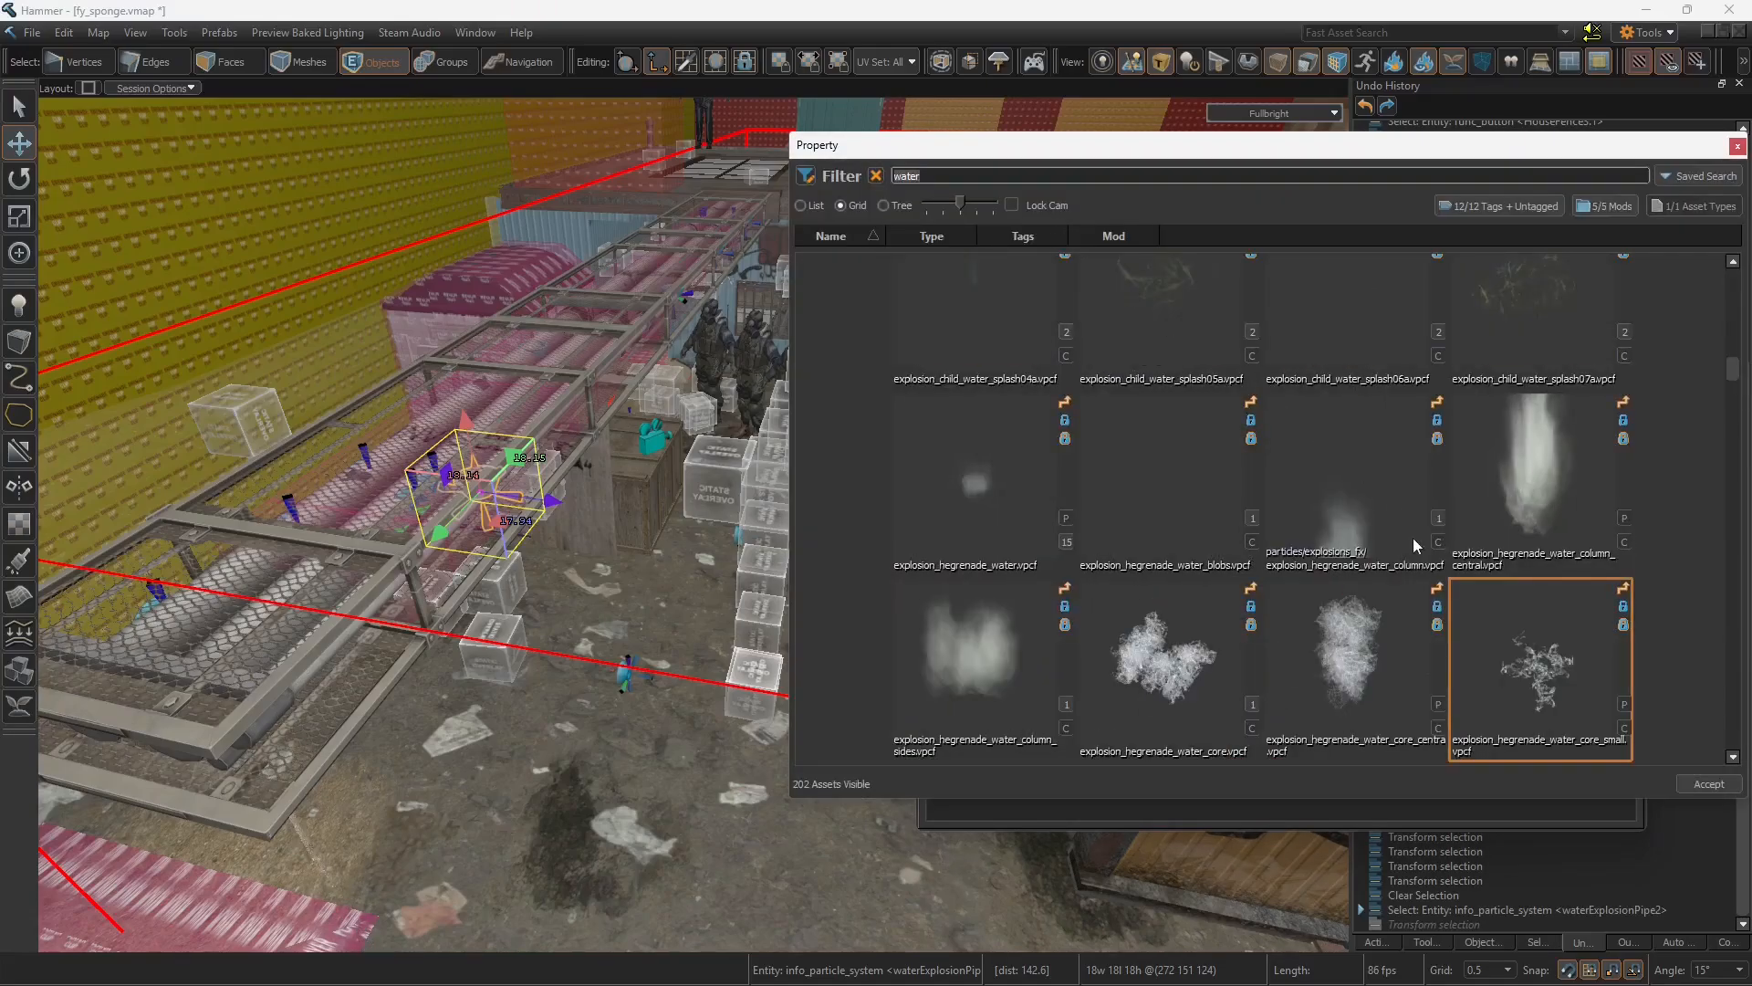
click(1165, 564)
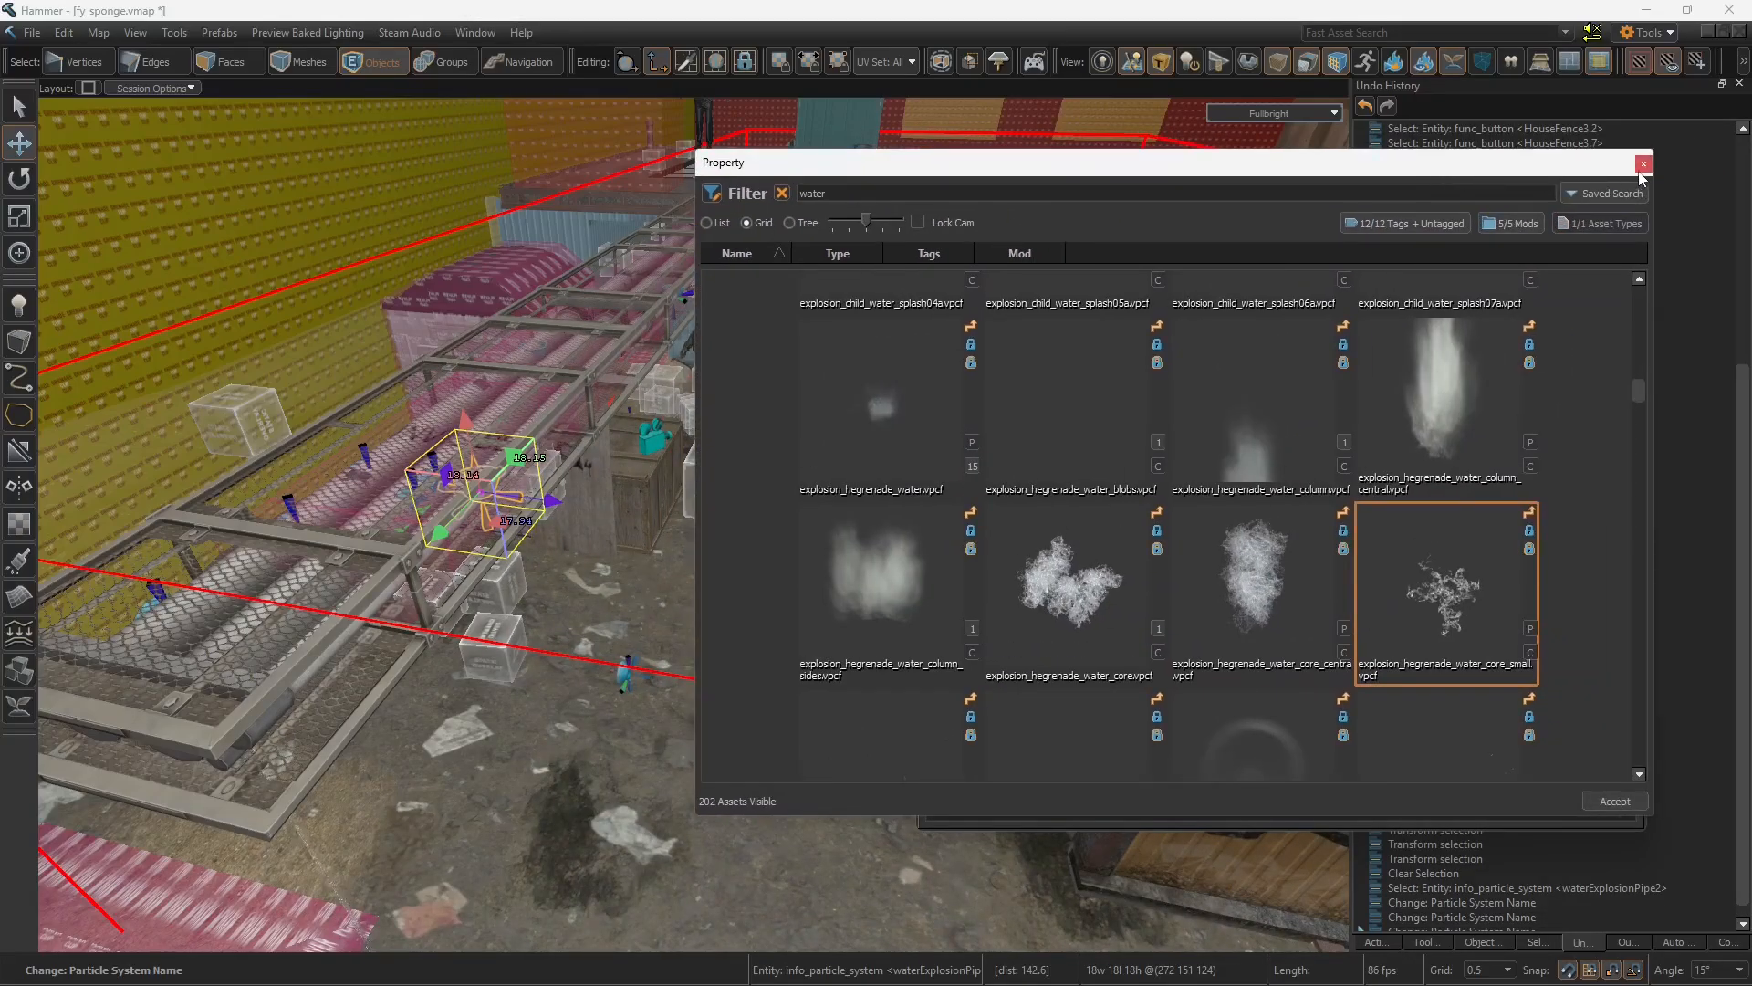
- Dismiss the asset browser and the particle system's Object Properties
click(1643, 164)
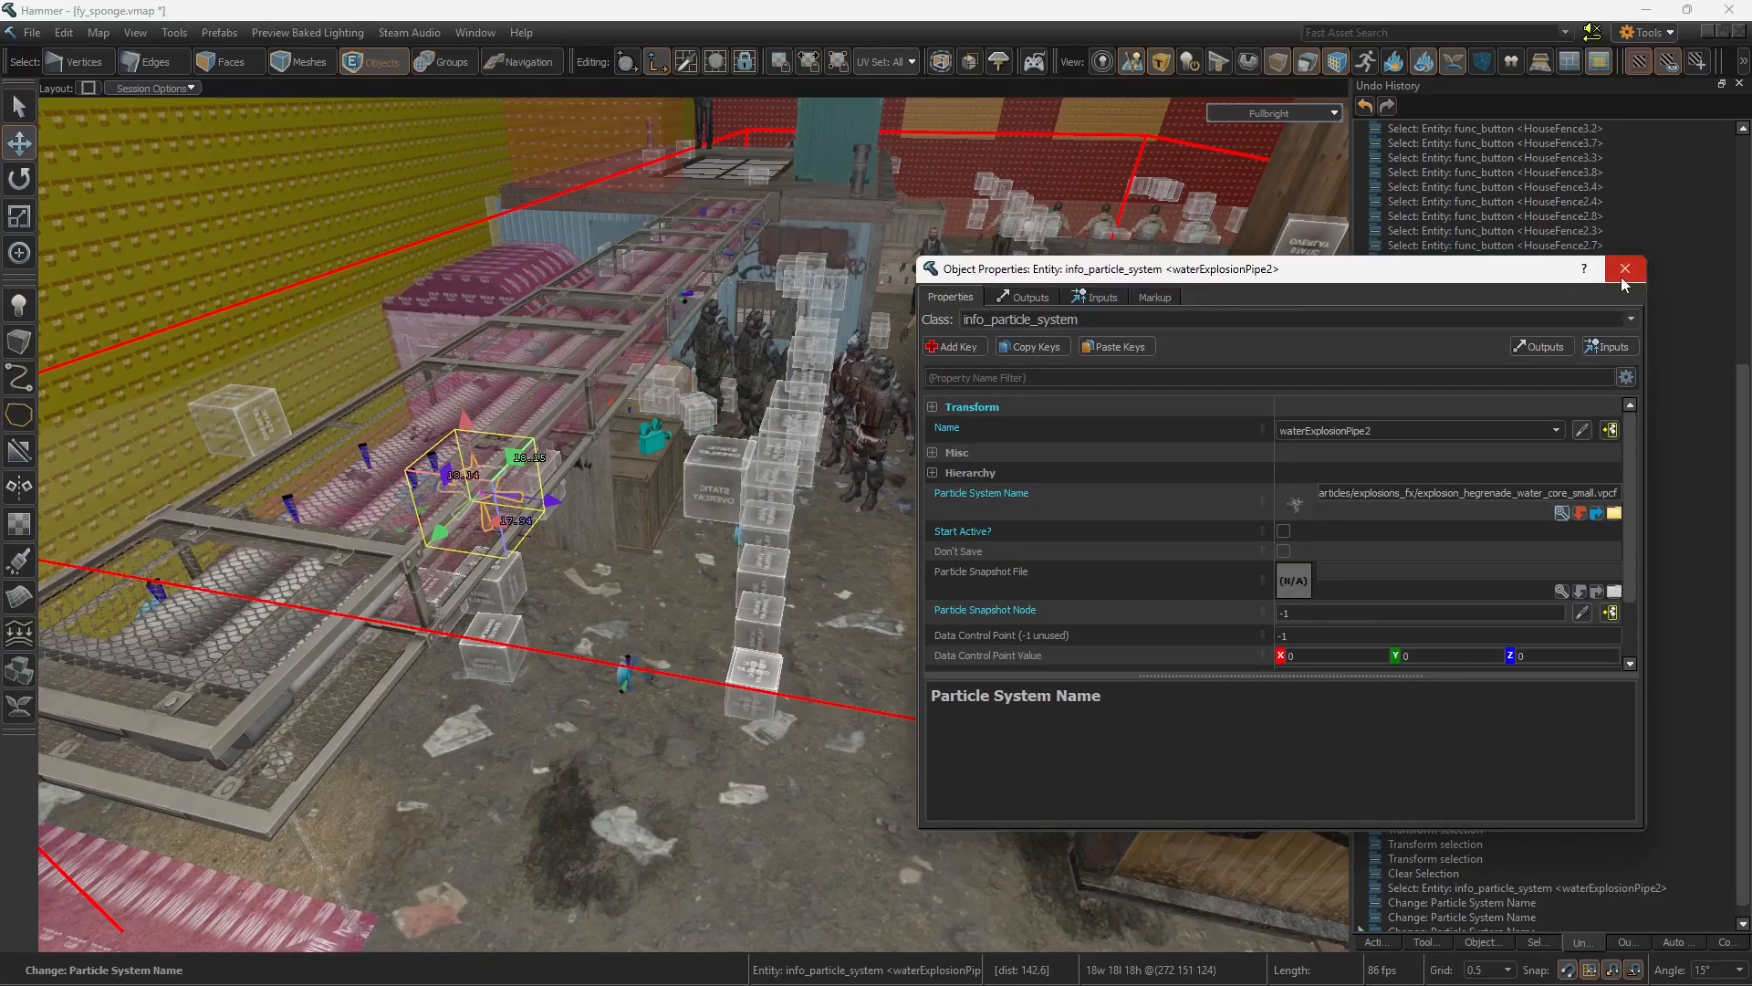
mouse_move(1624, 283)
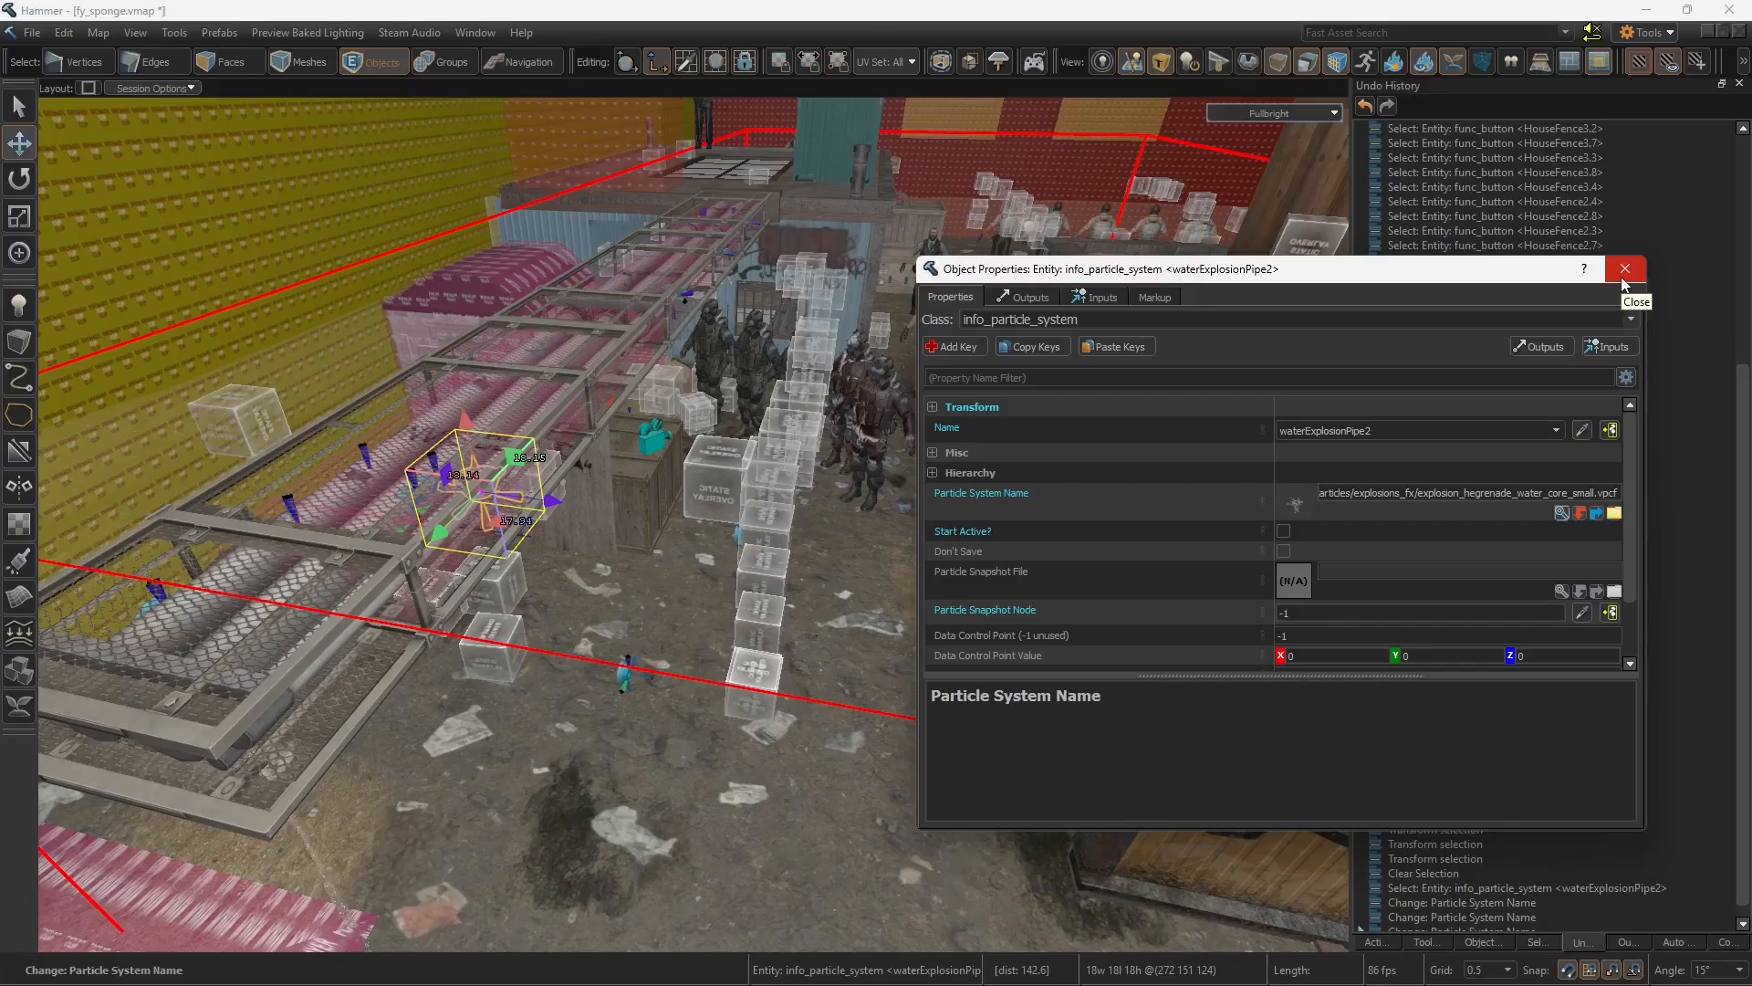
click(1625, 266)
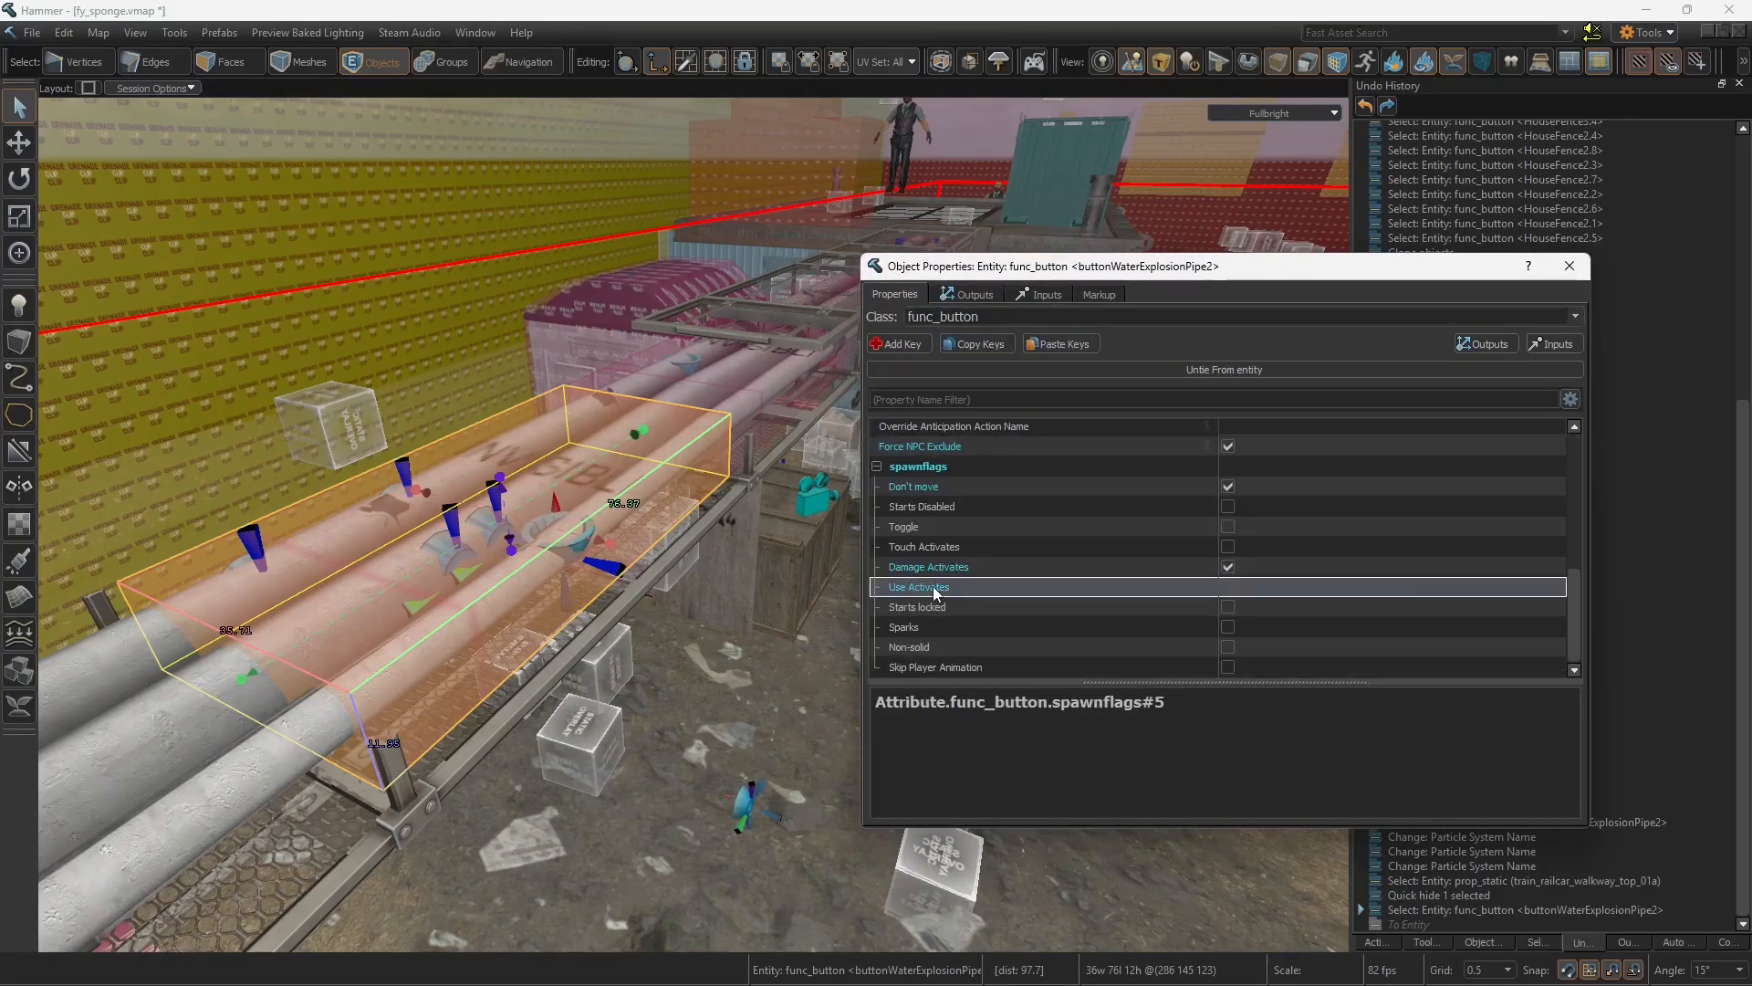
- Show the two OnDamaged outputs linking to waterExplosionPipe2 (Start and Stop)
click(927, 566)
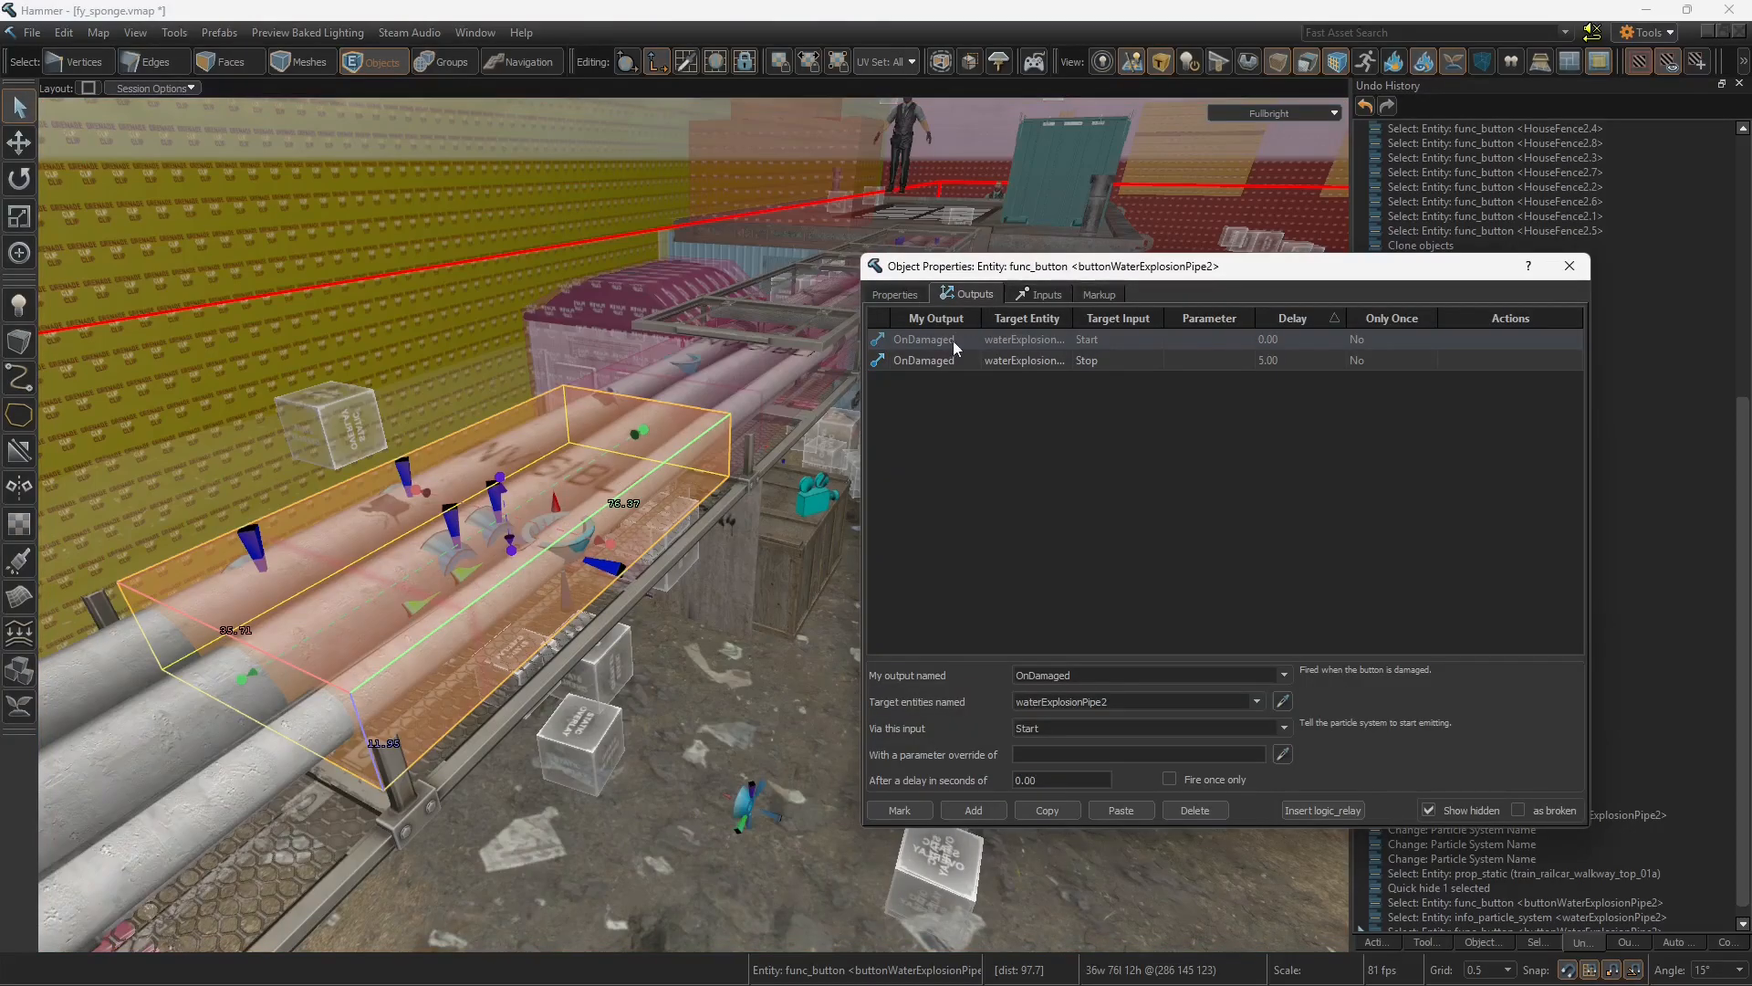
- Set the OnDamaged Stop output's delay to 3.00 seconds after reviewing the Start output
click(1176, 701)
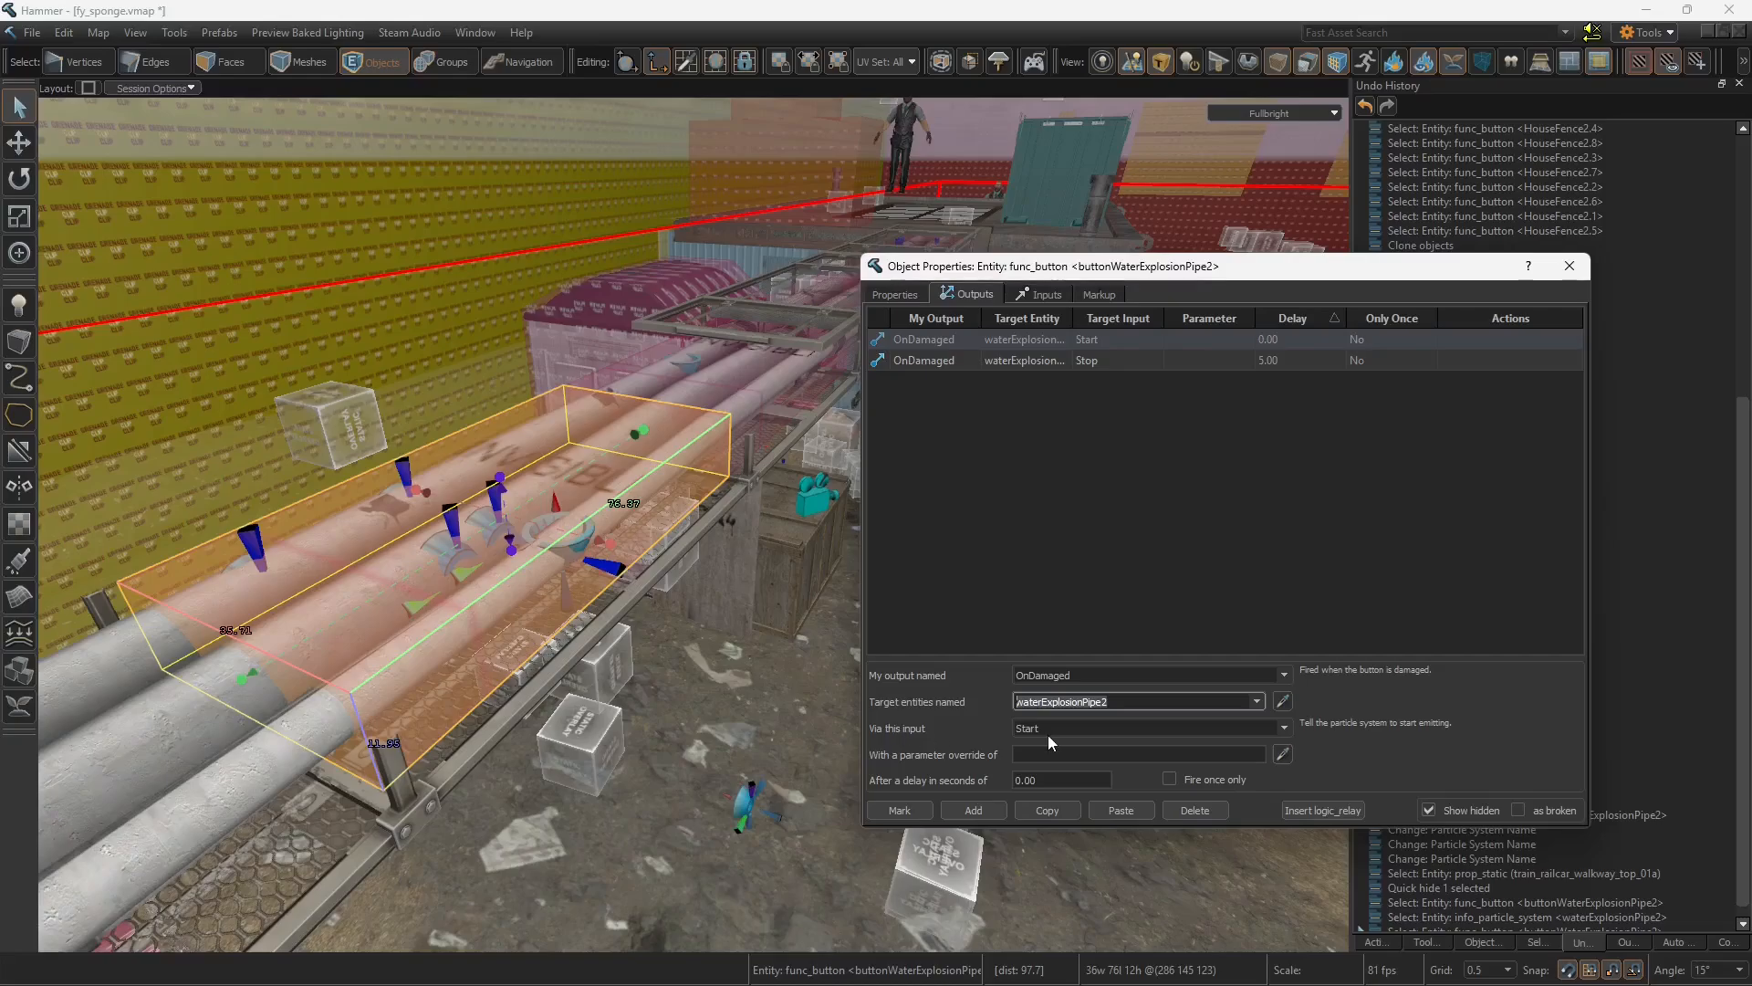
click(1042, 360)
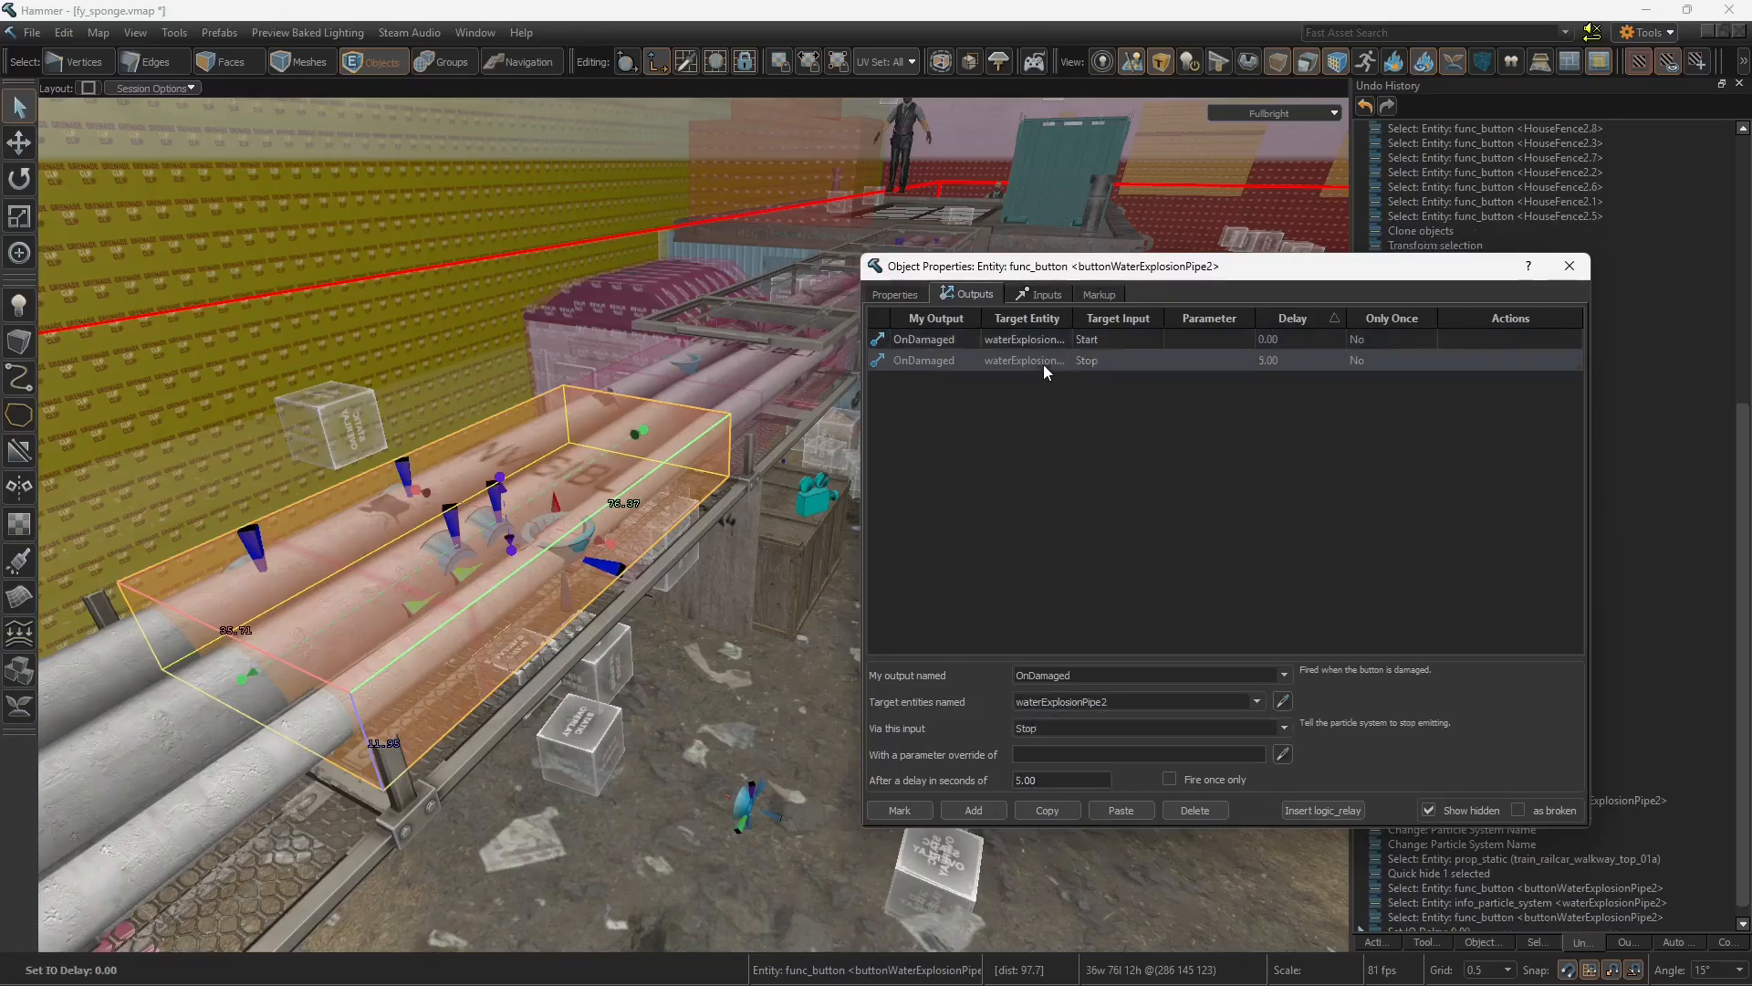
text(3.00)
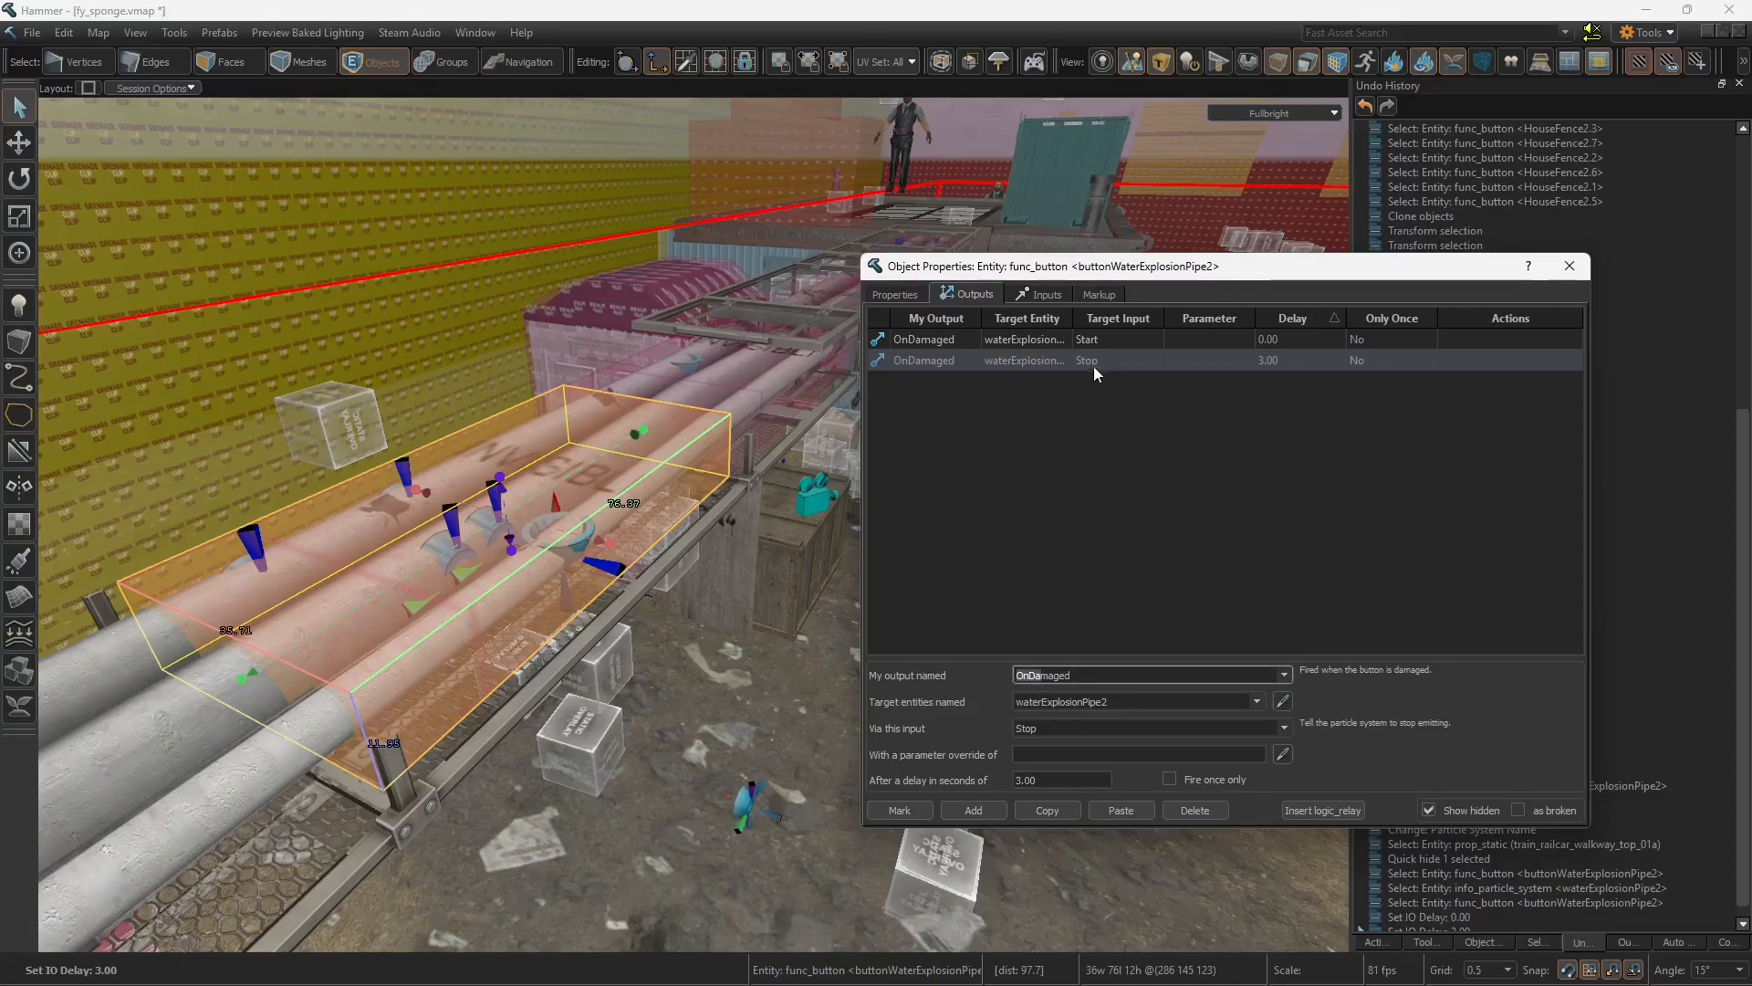
mouse_move(1146, 381)
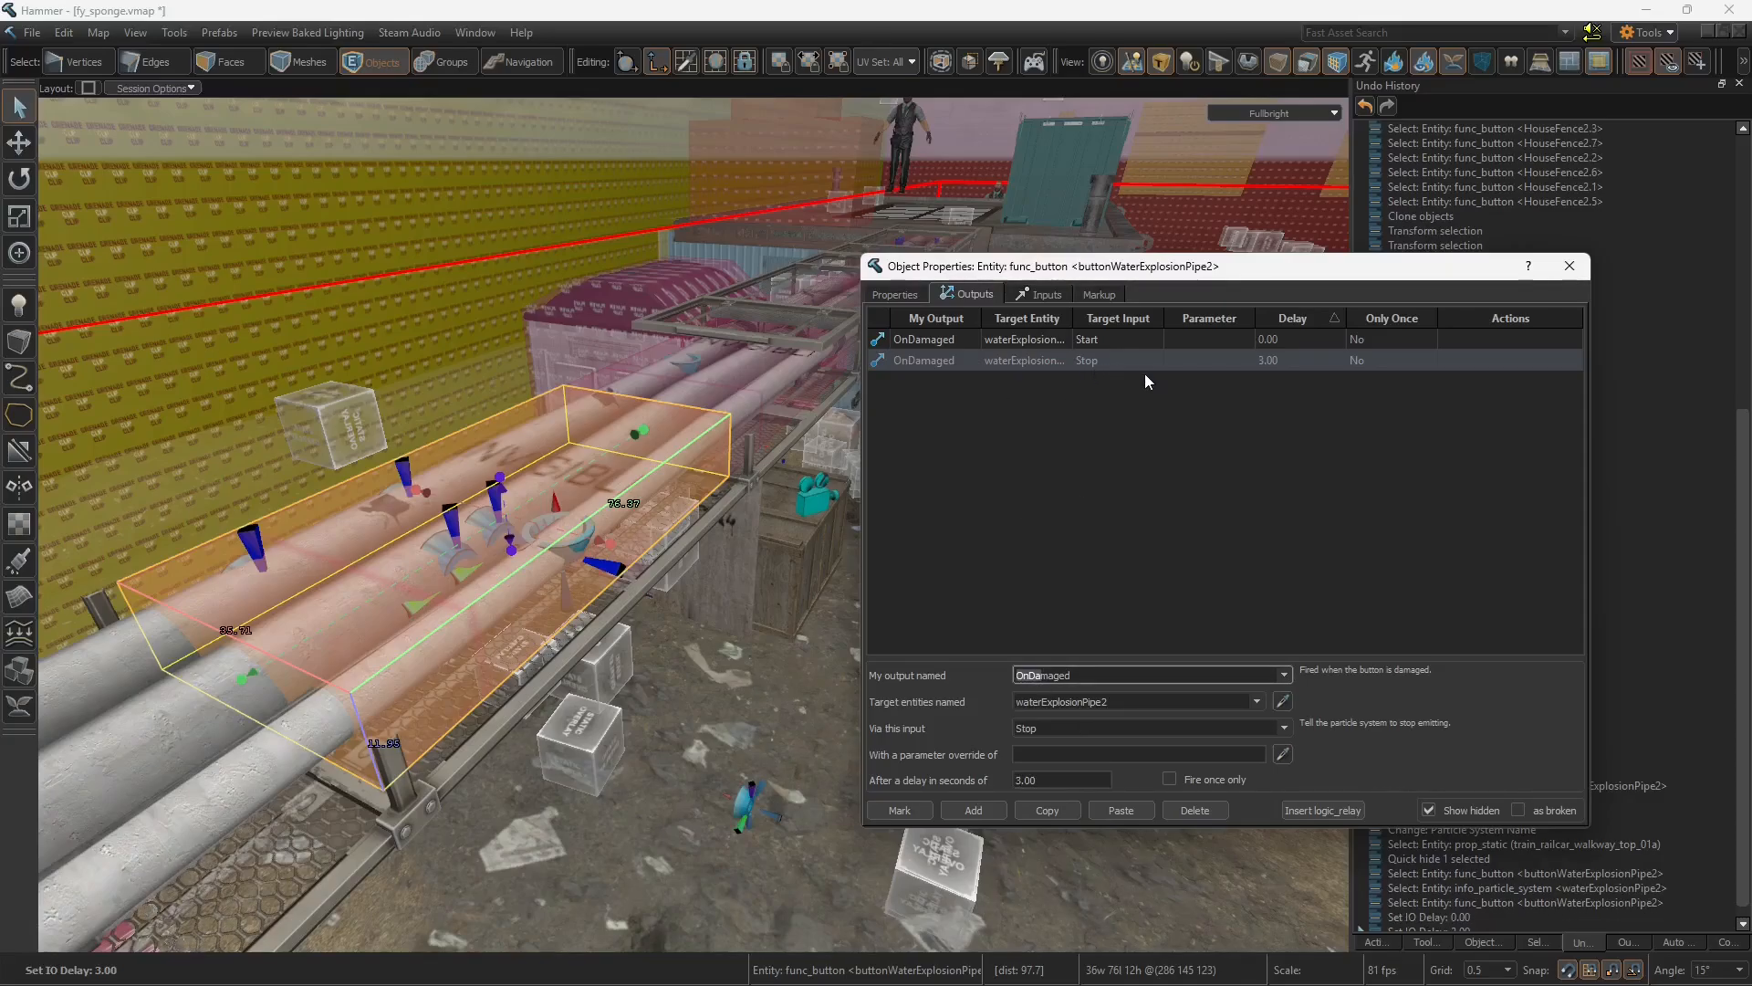
mouse_move(1119, 473)
text(2)
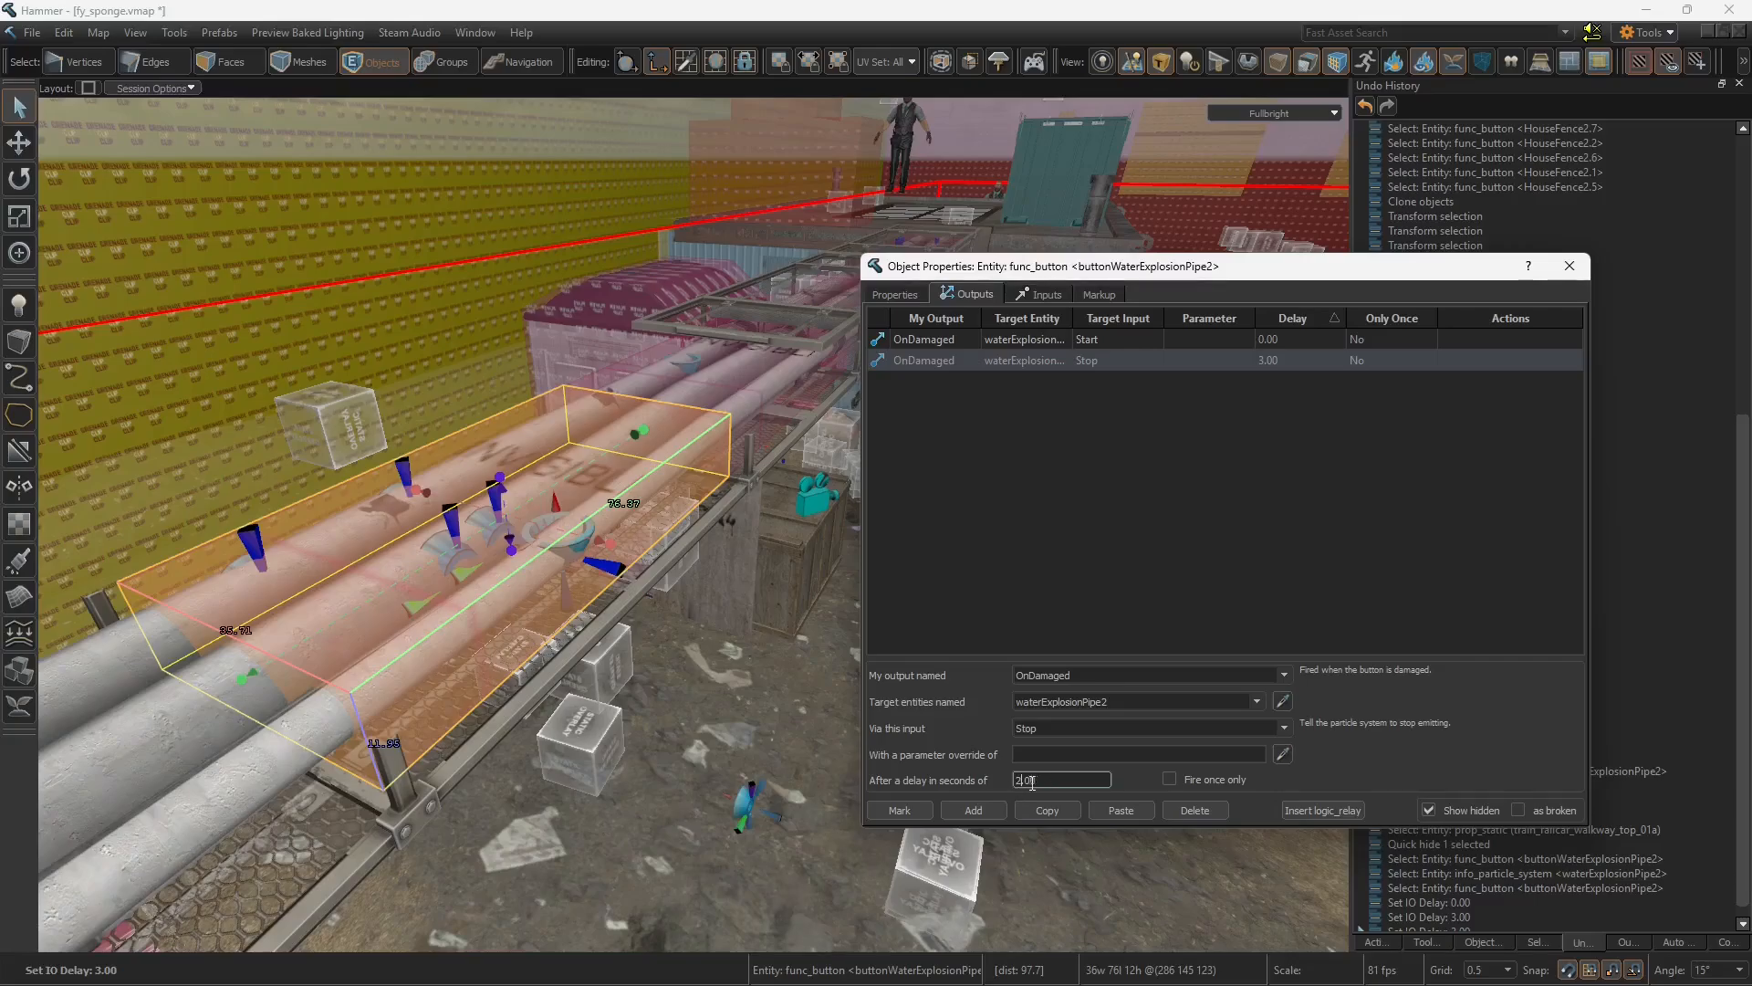
click(894, 294)
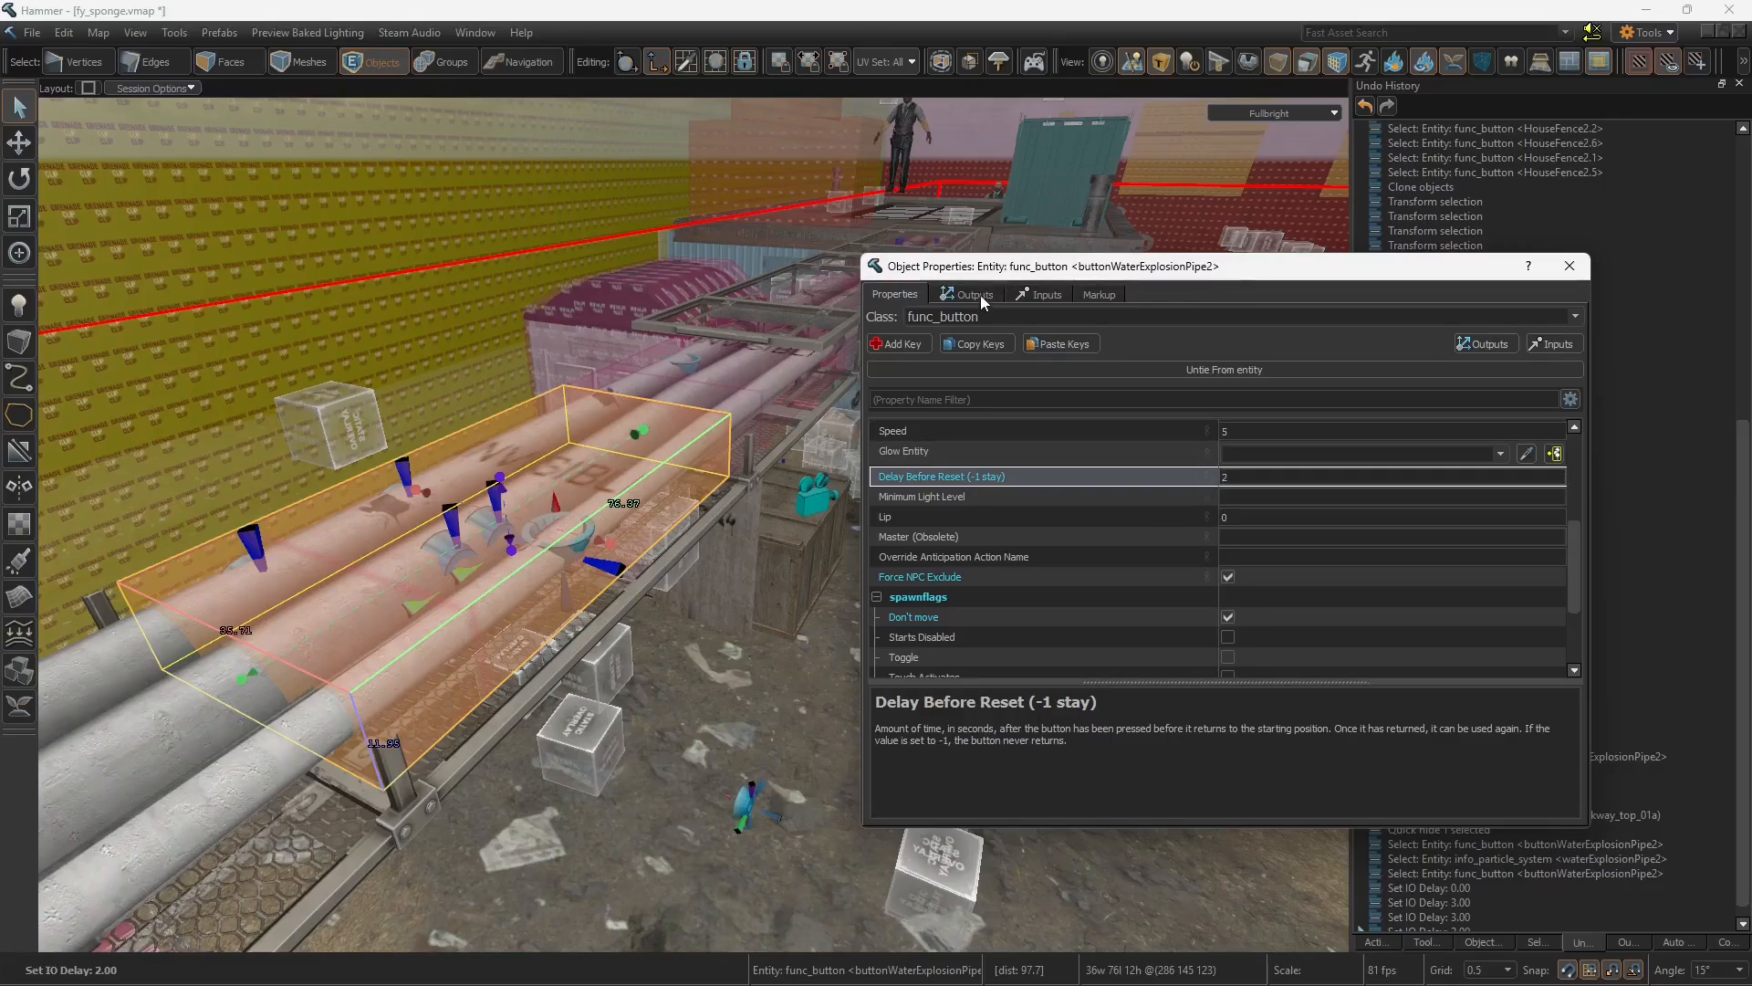
click(973, 292)
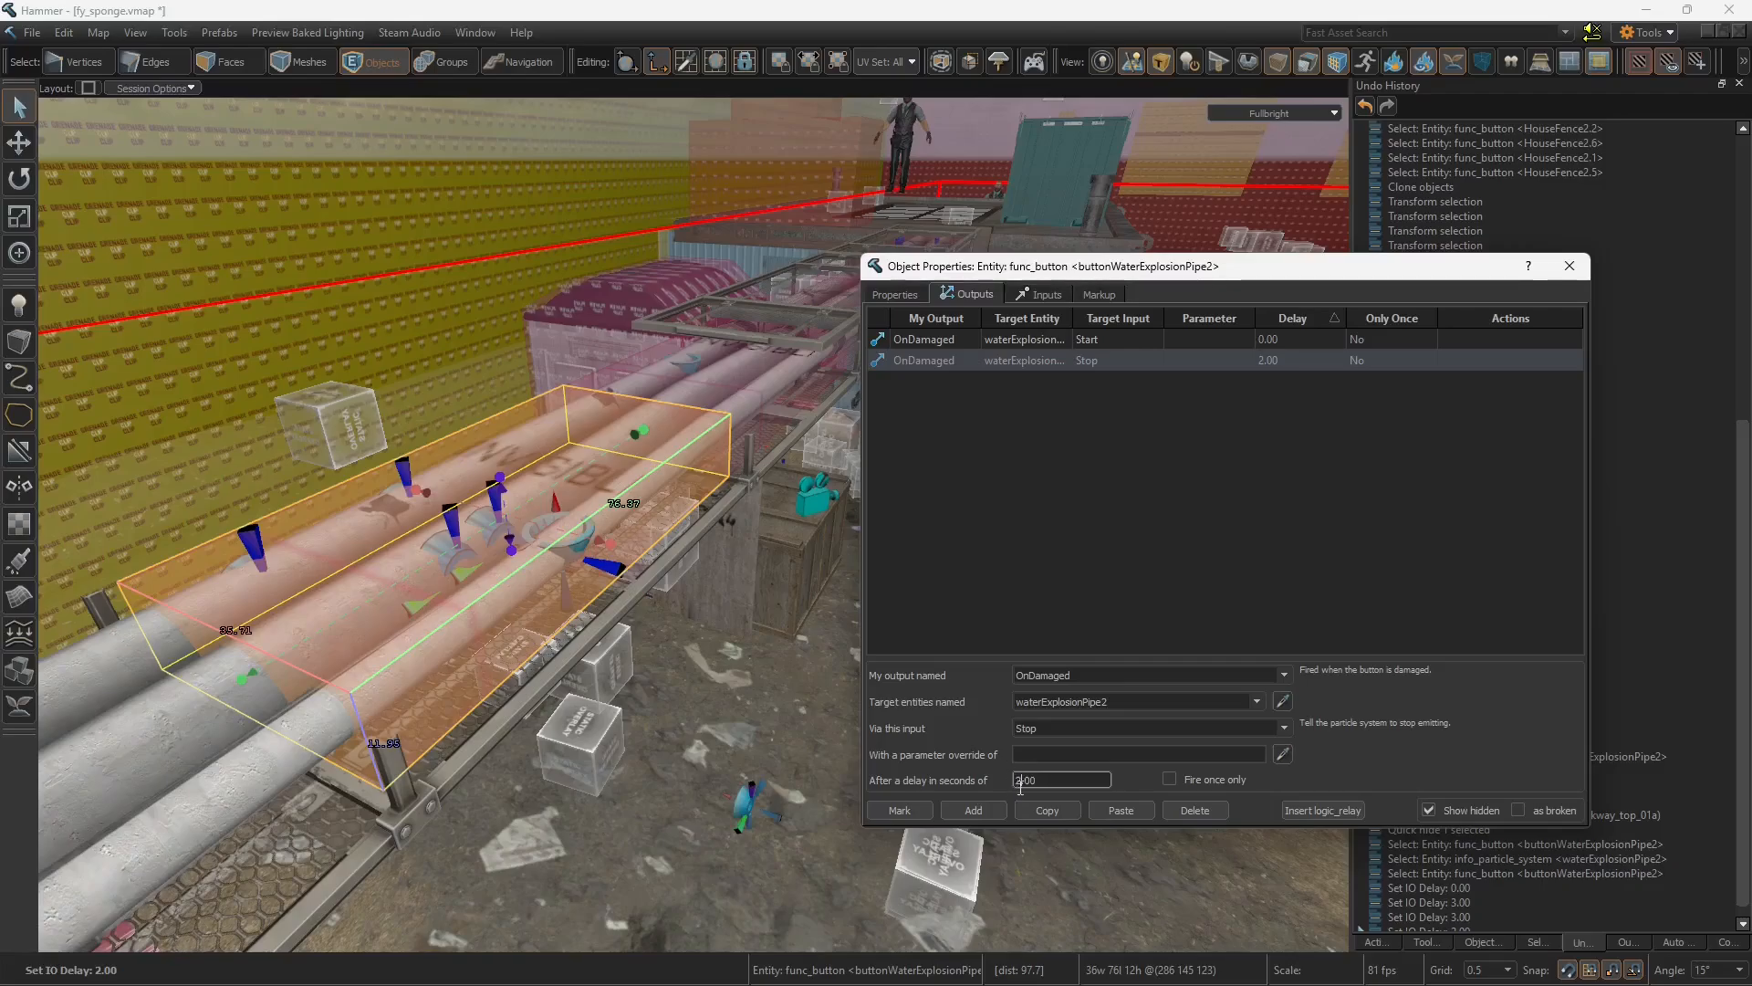
click(894, 292)
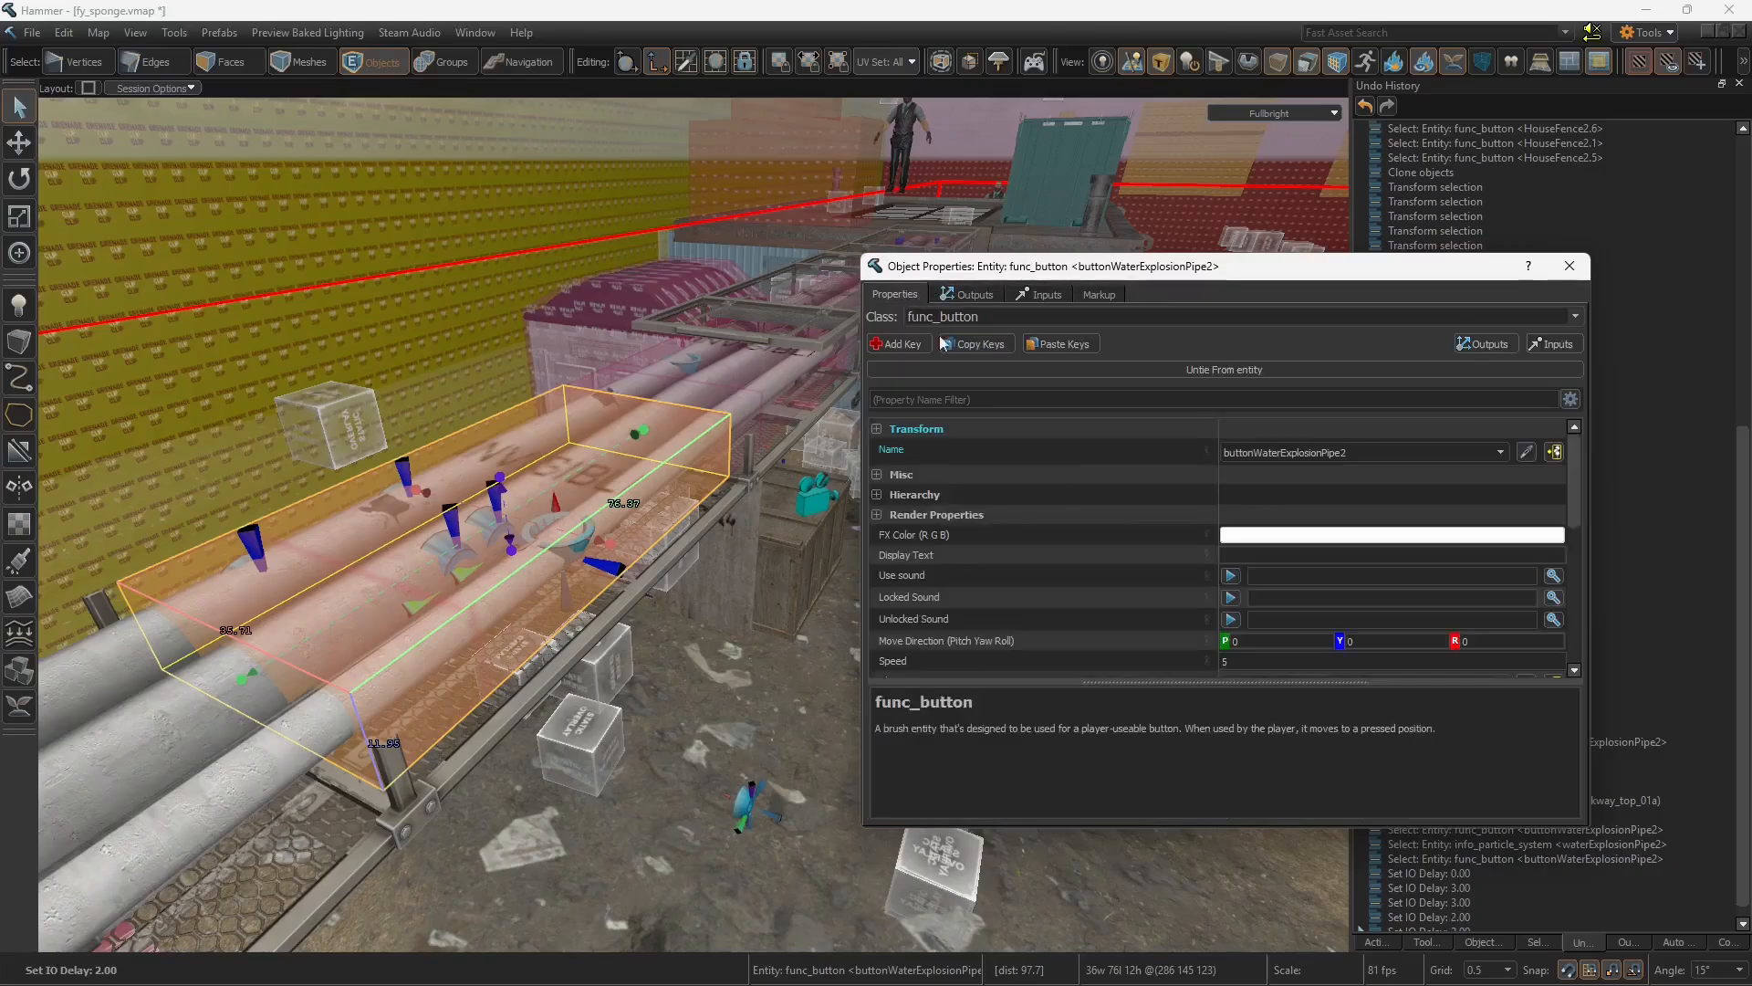